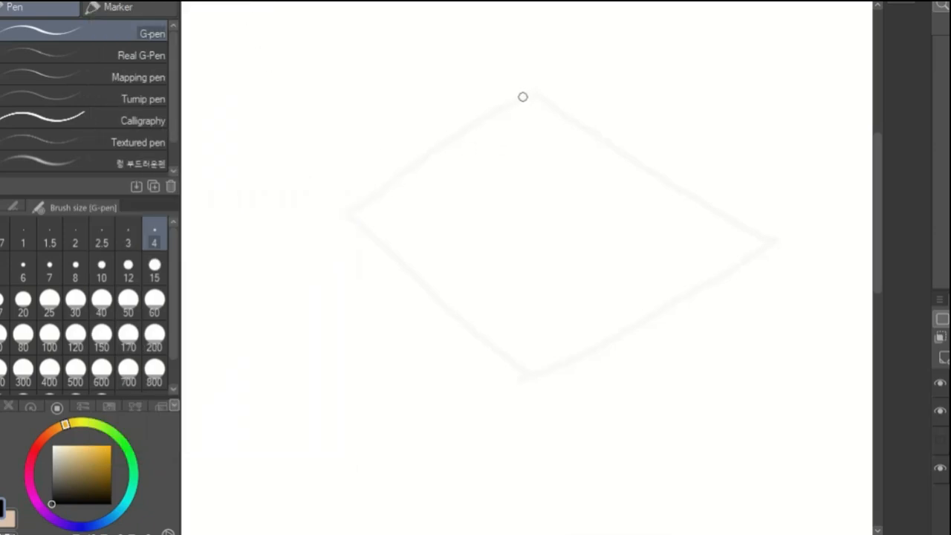
# Step: Ink a four-sided palm diamond with the size-4 G-pen, then add a knuckle circle and wrist circle
pyautogui.moveTo(522, 97); pyautogui.dragTo(344, 210)
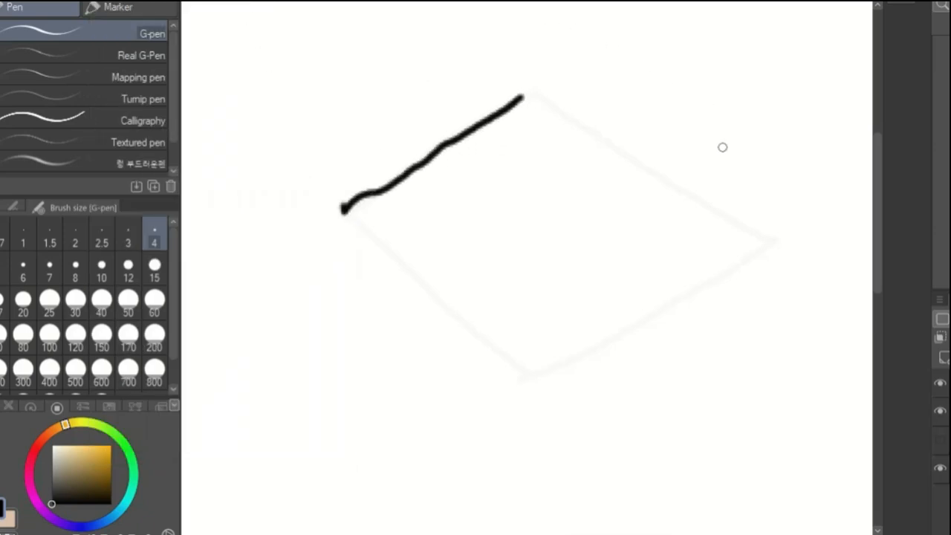
pyautogui.moveTo(558, 365); pyautogui.dragTo(769, 250)
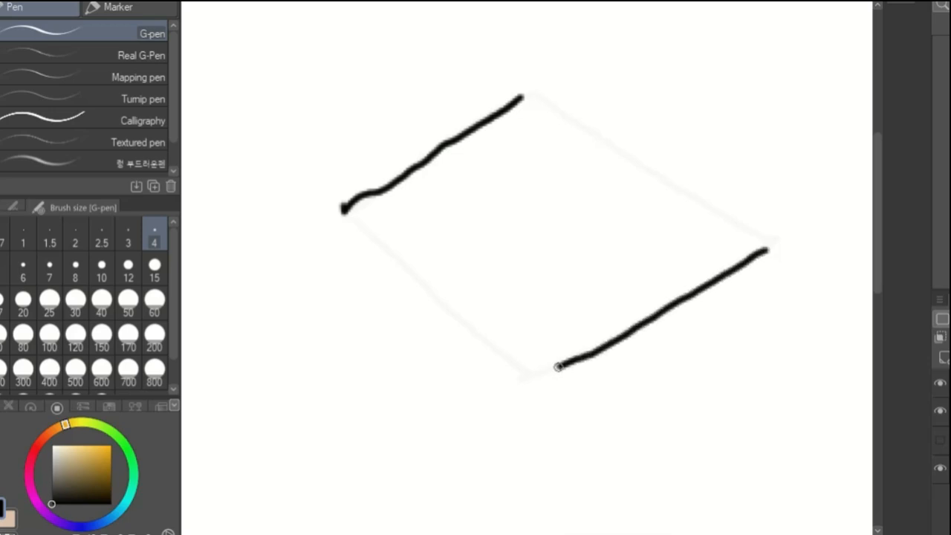
pyautogui.moveTo(522, 97); pyautogui.dragTo(764, 247)
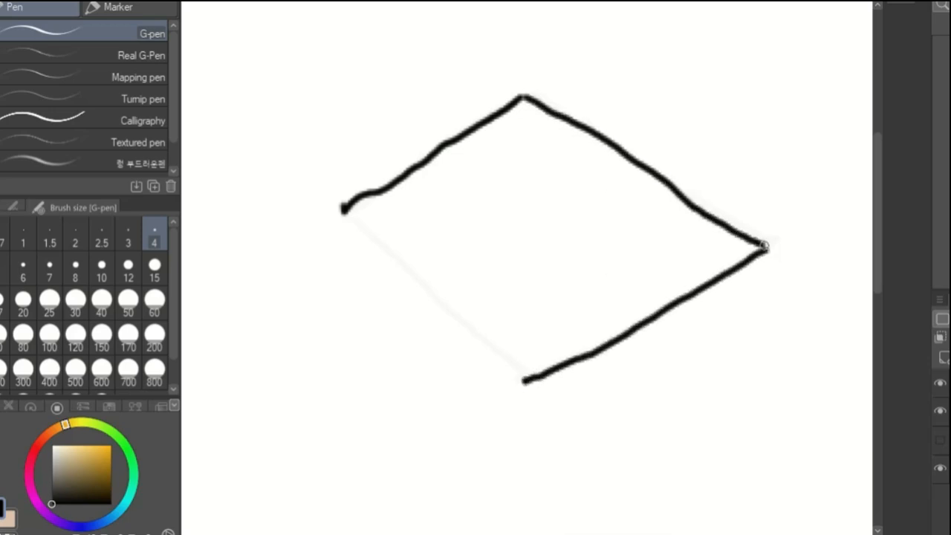
pyautogui.moveTo(340, 208); pyautogui.dragTo(523, 380)
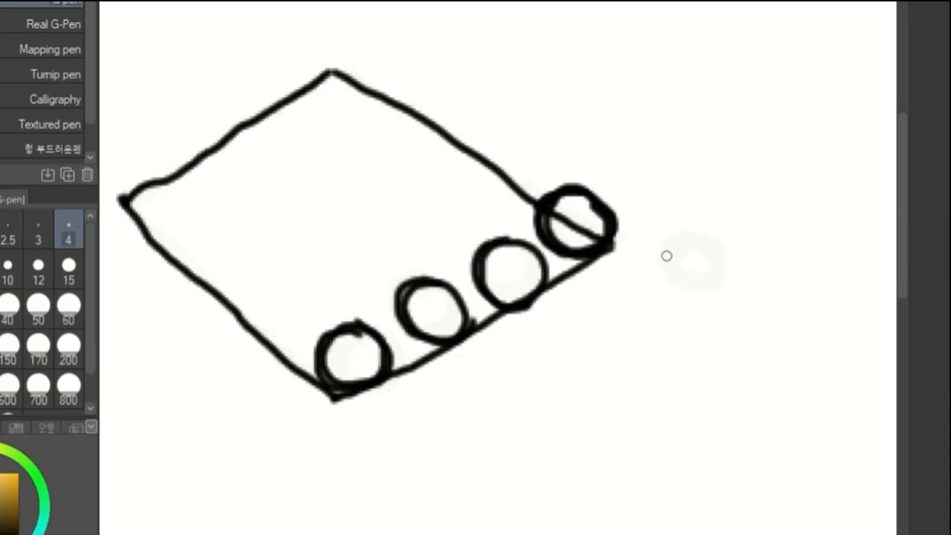
pyautogui.moveTo(672, 256); pyautogui.dragTo(706, 272)
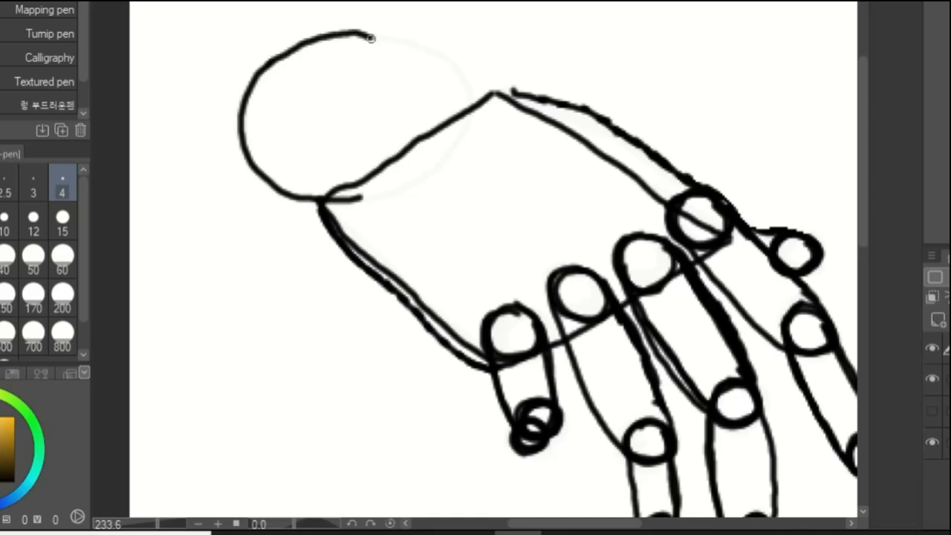
pyautogui.moveTo(357, 30); pyautogui.dragTo(435, 177)
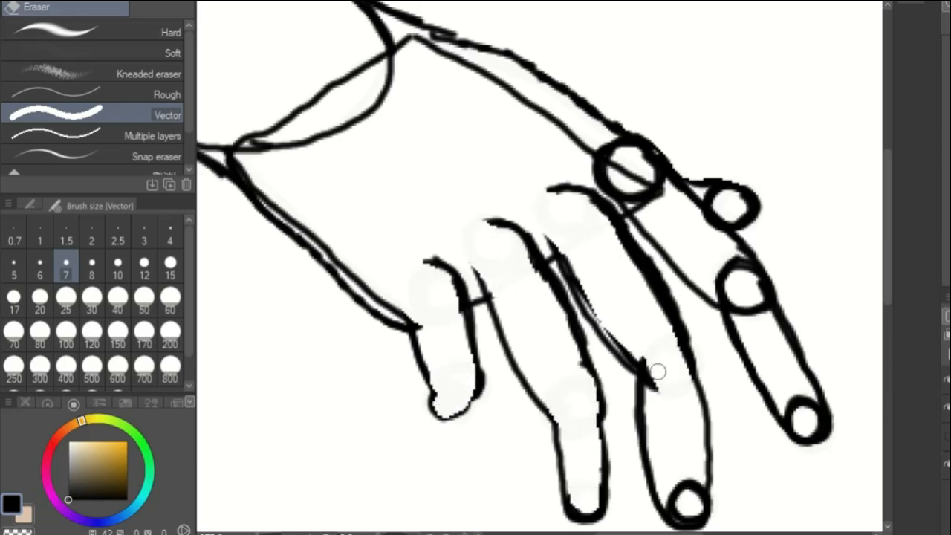
# Step: Erase a finger's knuckle circle, the wrist circle and stray construction marks with the size-7 vector eraser
pyautogui.moveTo(657, 371); pyautogui.dragTo(653, 185)
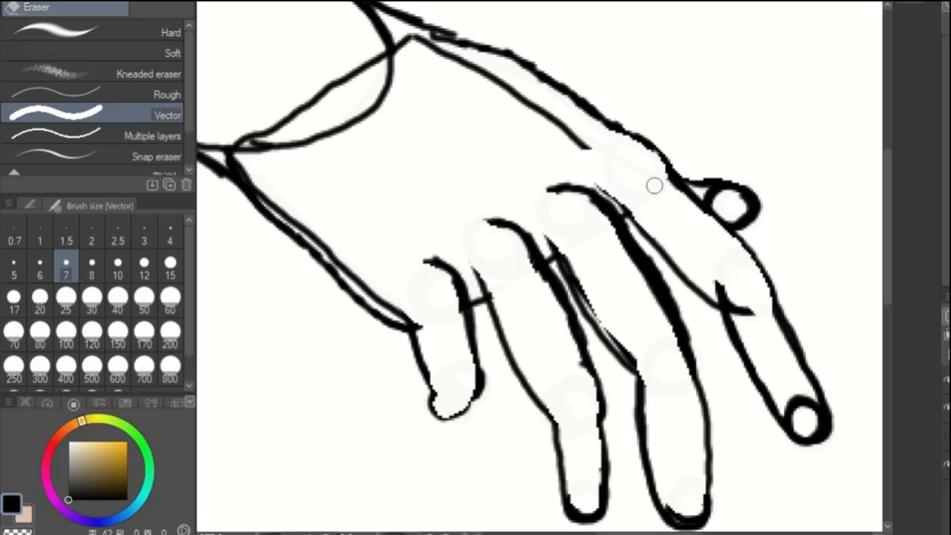
pyautogui.click(35, 14)
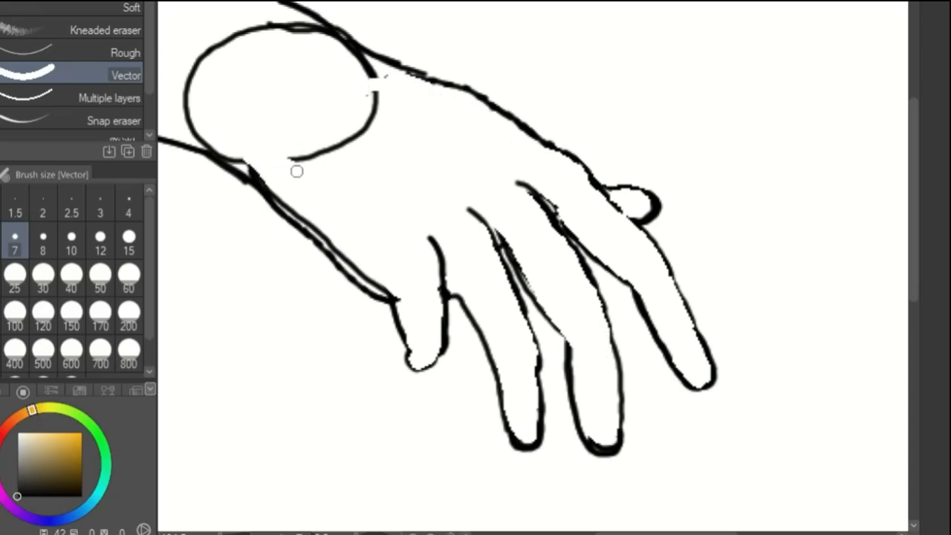
pyautogui.moveTo(297, 171); pyautogui.dragTo(343, 243)
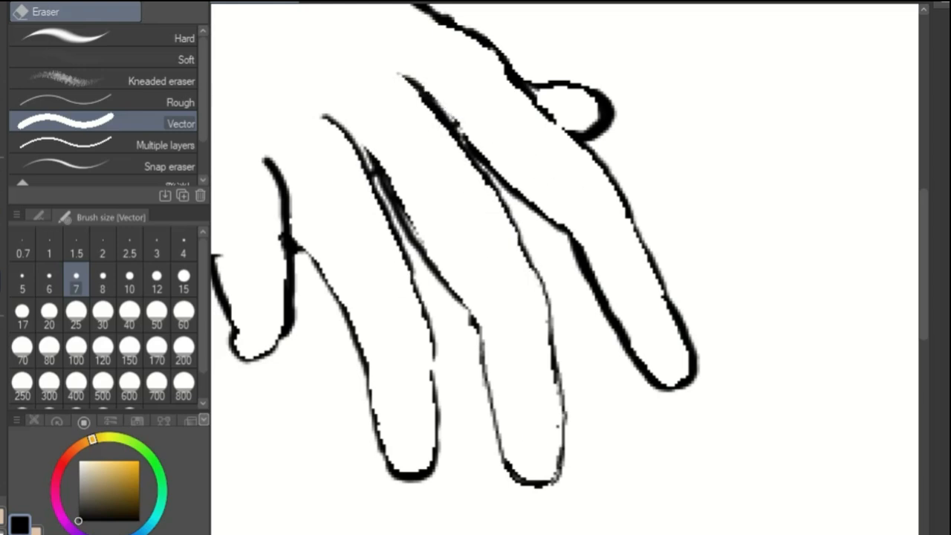
pyautogui.click(45, 11)
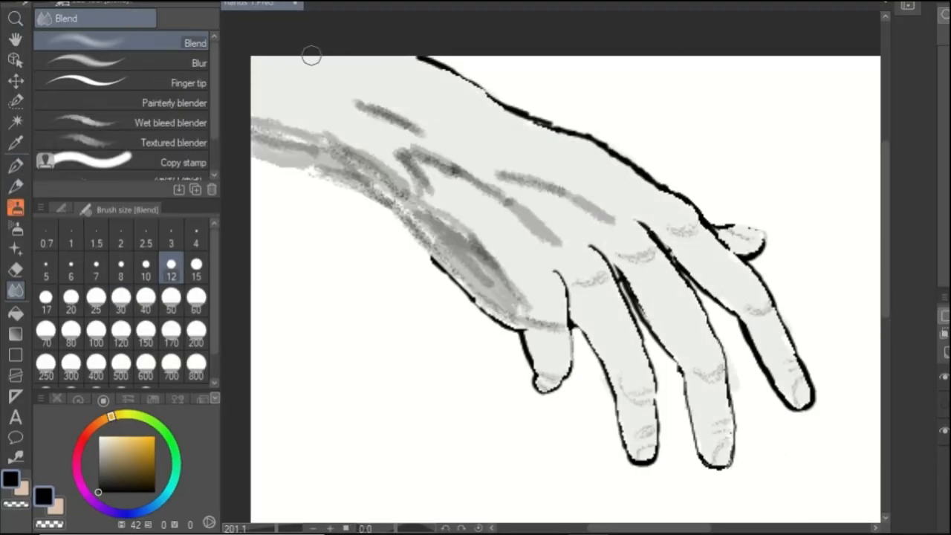
# Step: Blend the grey strokes across the back of the hand and soften the shading toward the wrist
pyautogui.moveTo(312, 55); pyautogui.dragTo(683, 492)
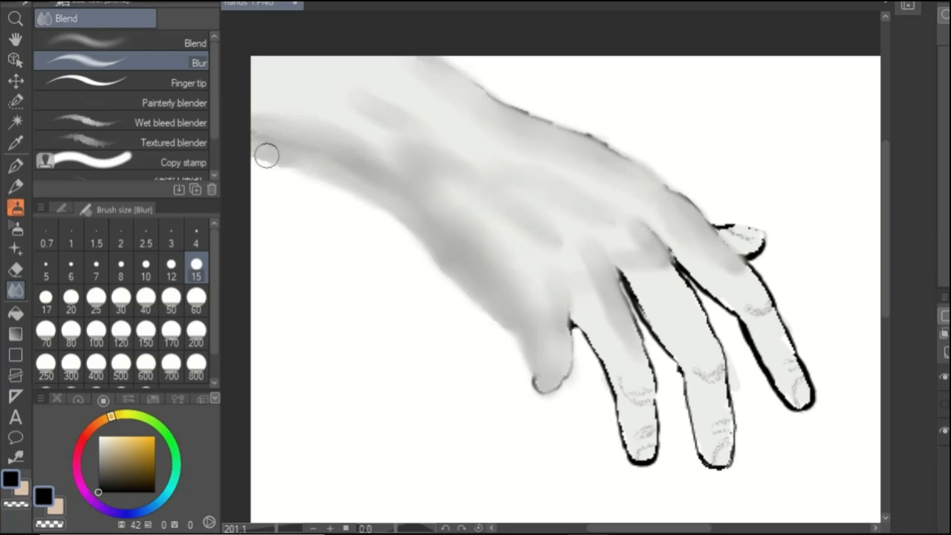
pyautogui.moveTo(265, 155); pyautogui.dragTo(648, 255)
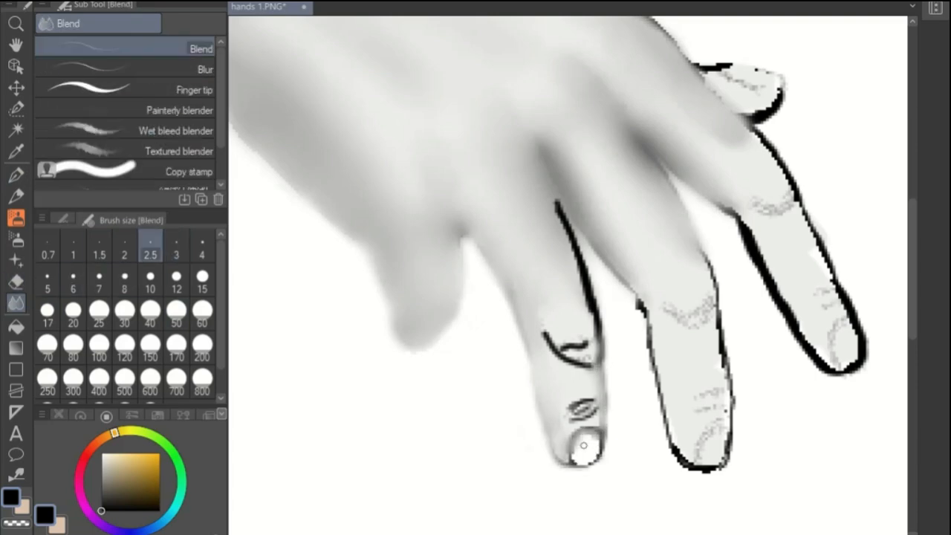
# Step: Blend shading around a fingernail at a finer size, soft-erase, and blend away the right finger's outline
pyautogui.moveTo(587, 416); pyautogui.dragTo(580, 445)
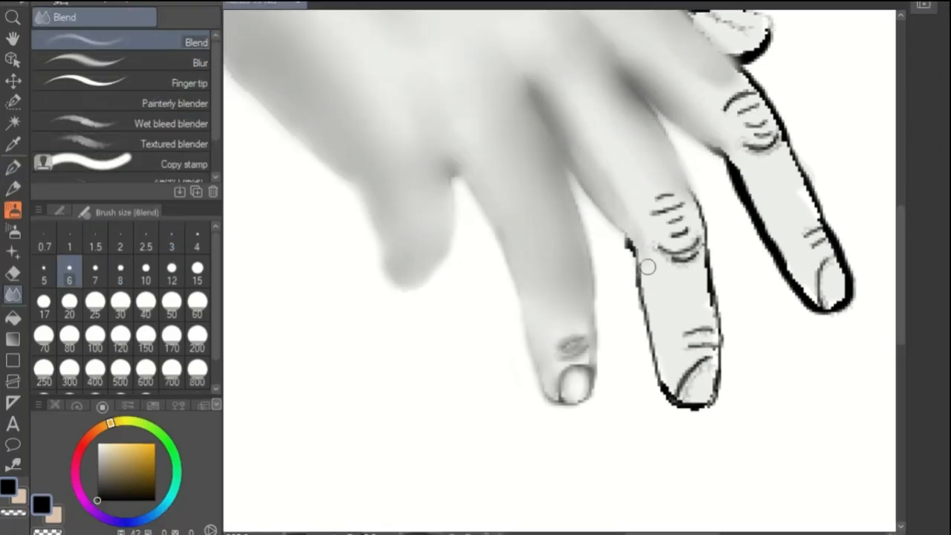
pyautogui.click(119, 239)
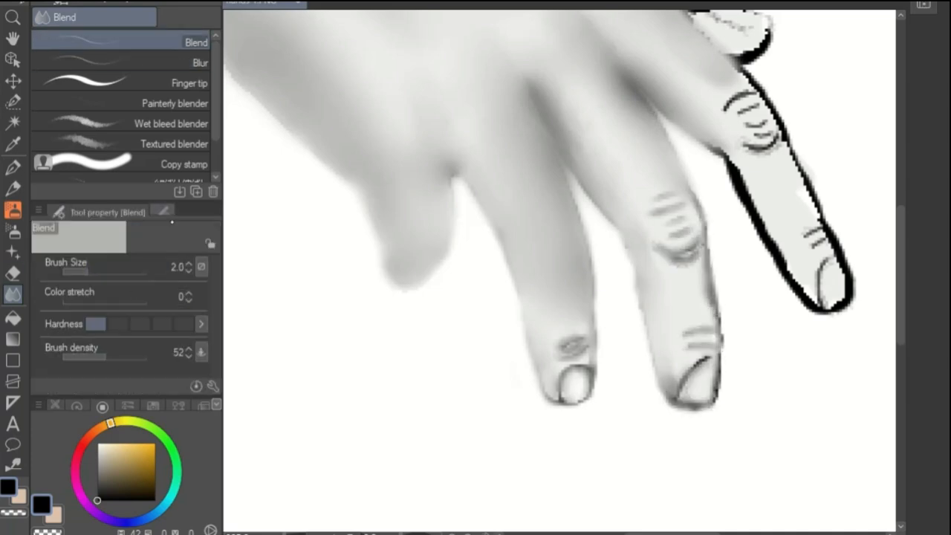
pyautogui.click(14, 271)
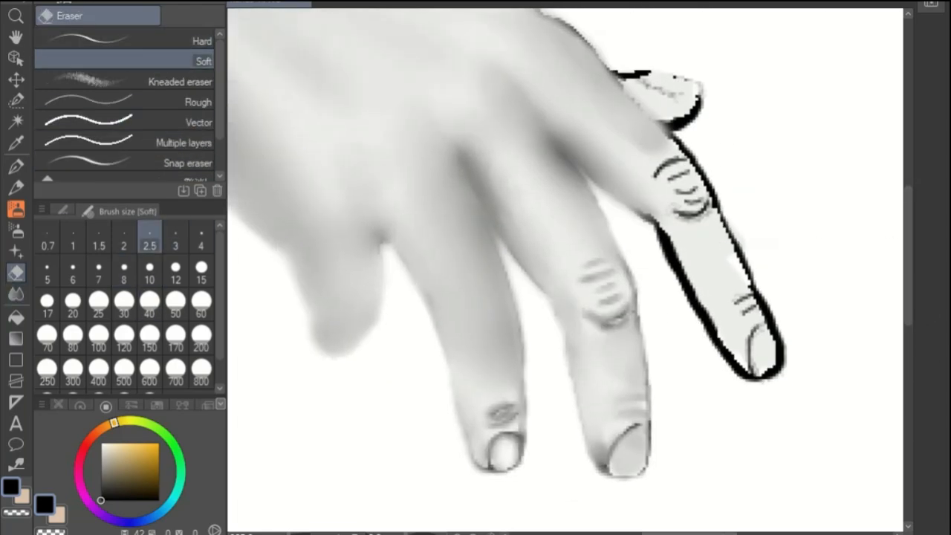
pyautogui.click(15, 295)
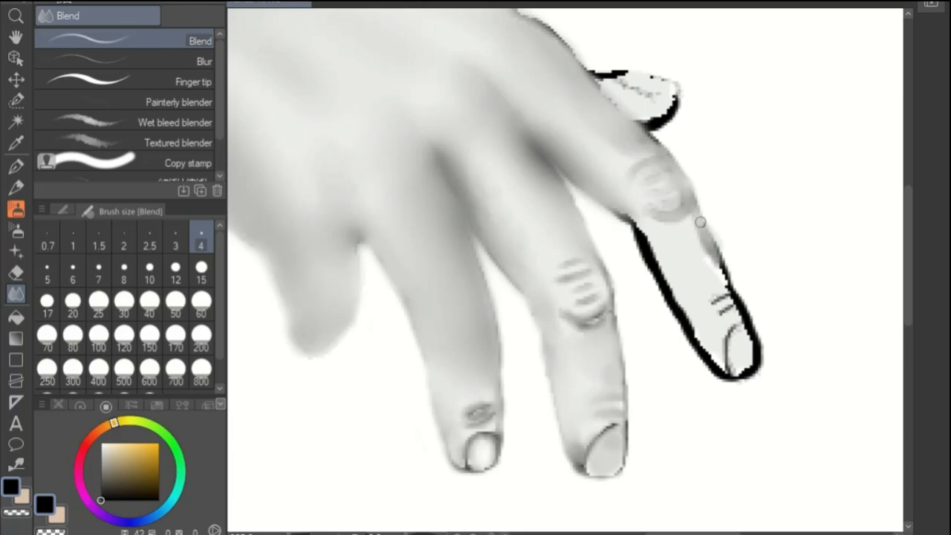
pyautogui.moveTo(699, 223); pyautogui.dragTo(736, 333)
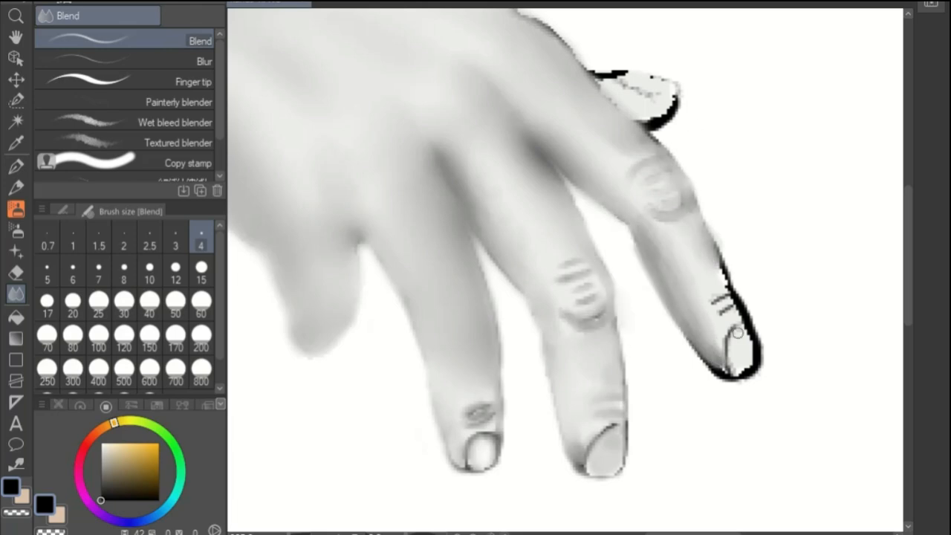
pyautogui.click(67, 15)
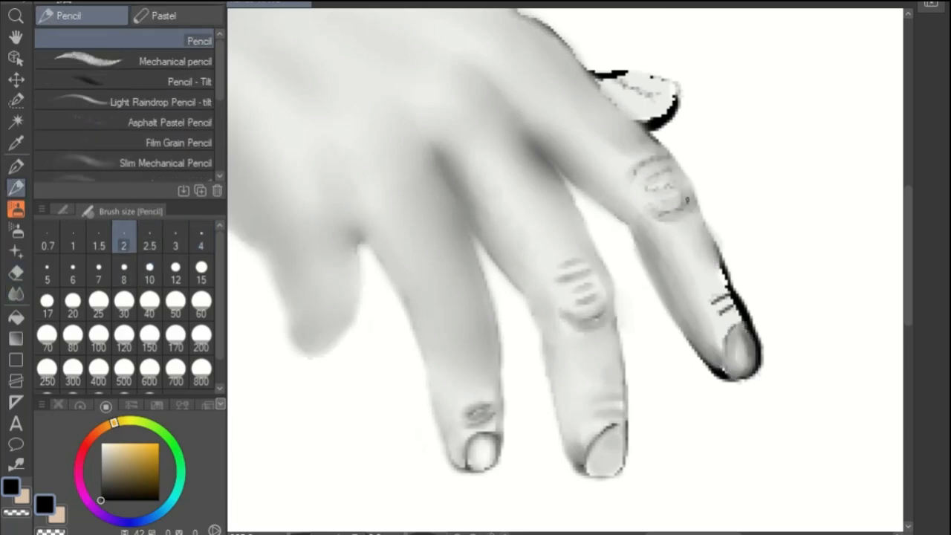
# Step: Highlight the fingernails with a soft white airbrush, then take the G-pen for grey nail-tip outlines
pyautogui.click(164, 15)
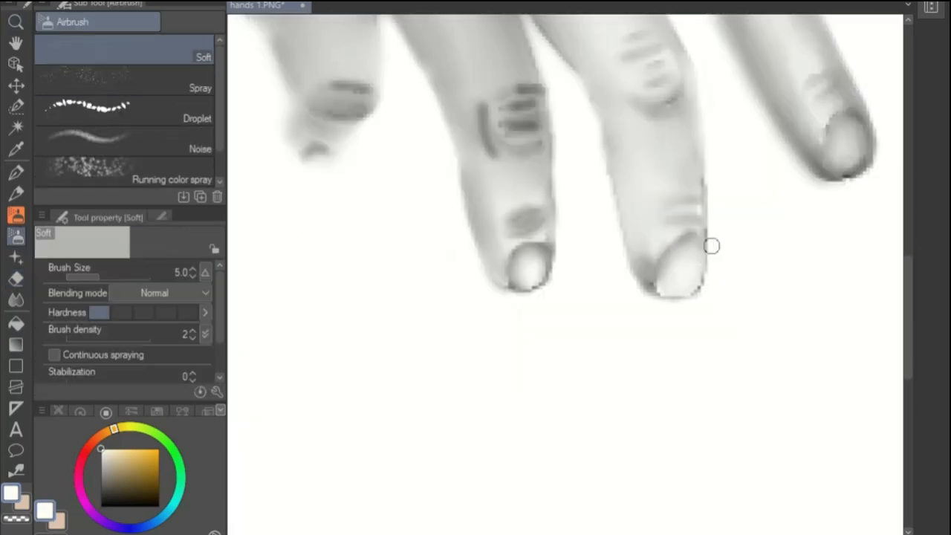
pyautogui.click(17, 172)
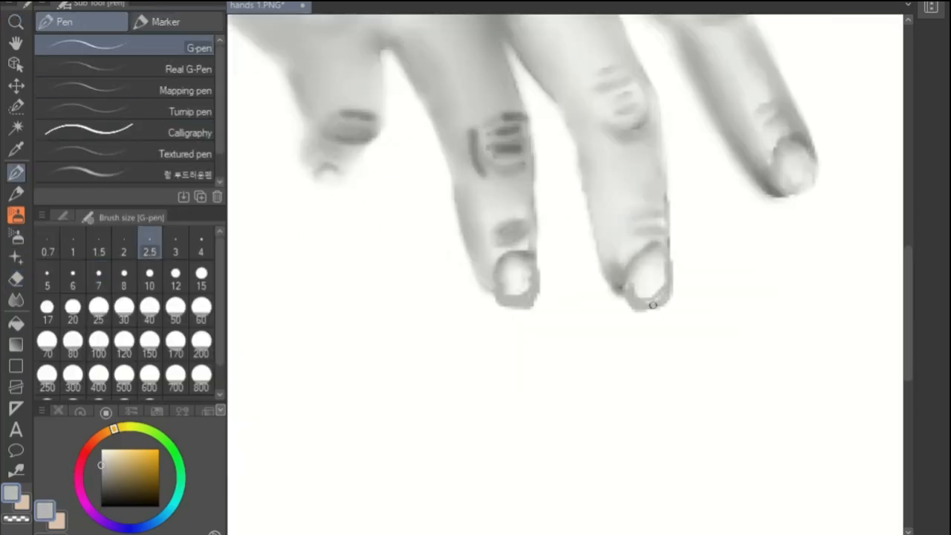